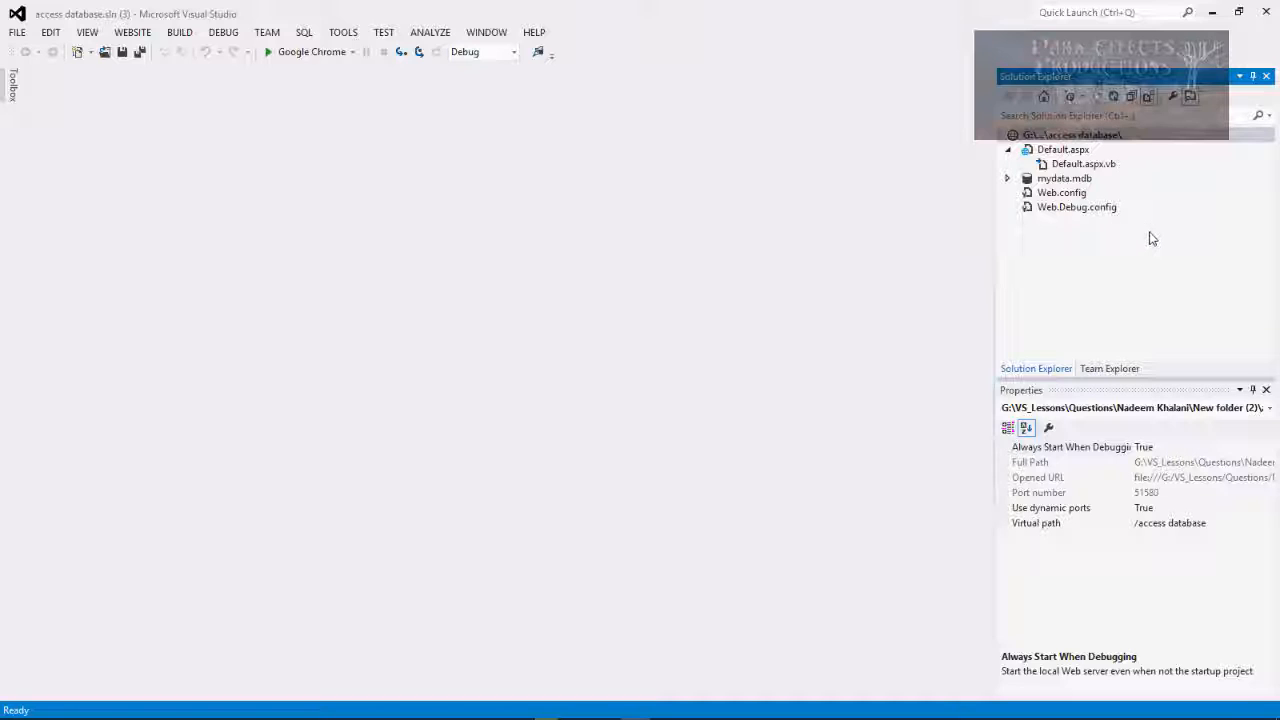
mouse_move(1164, 256)
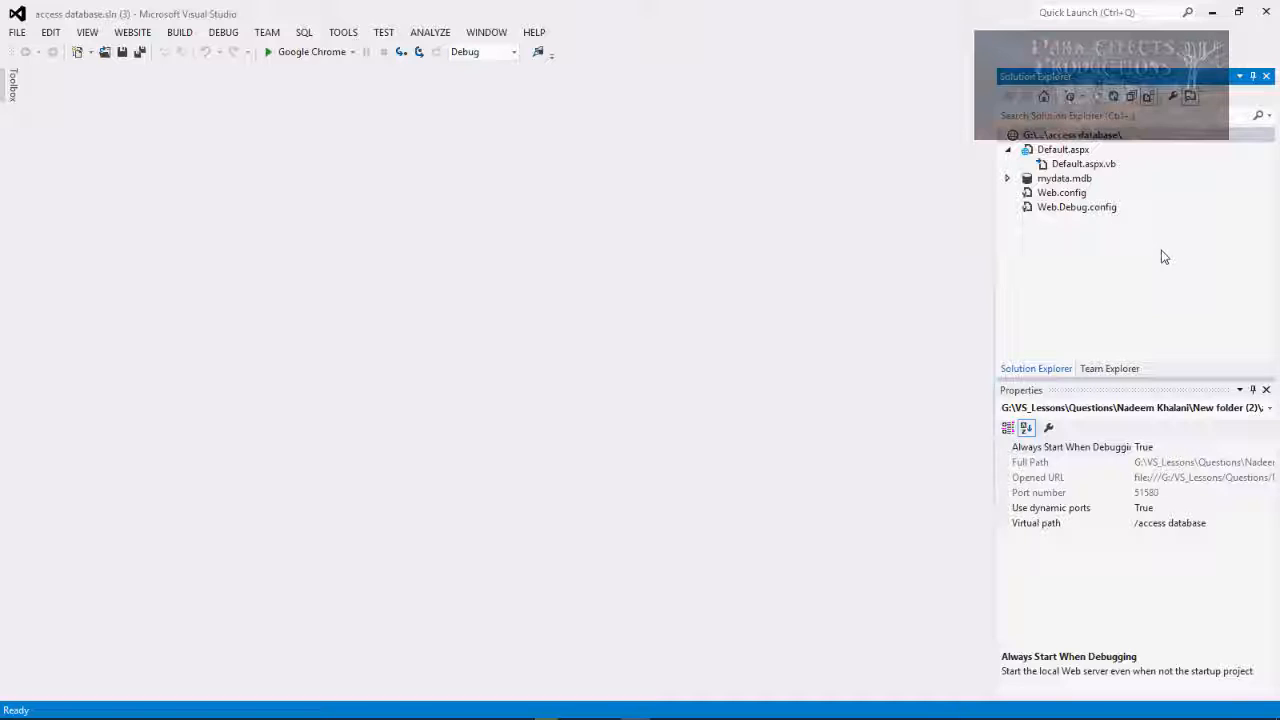
mouse_move(1168, 258)
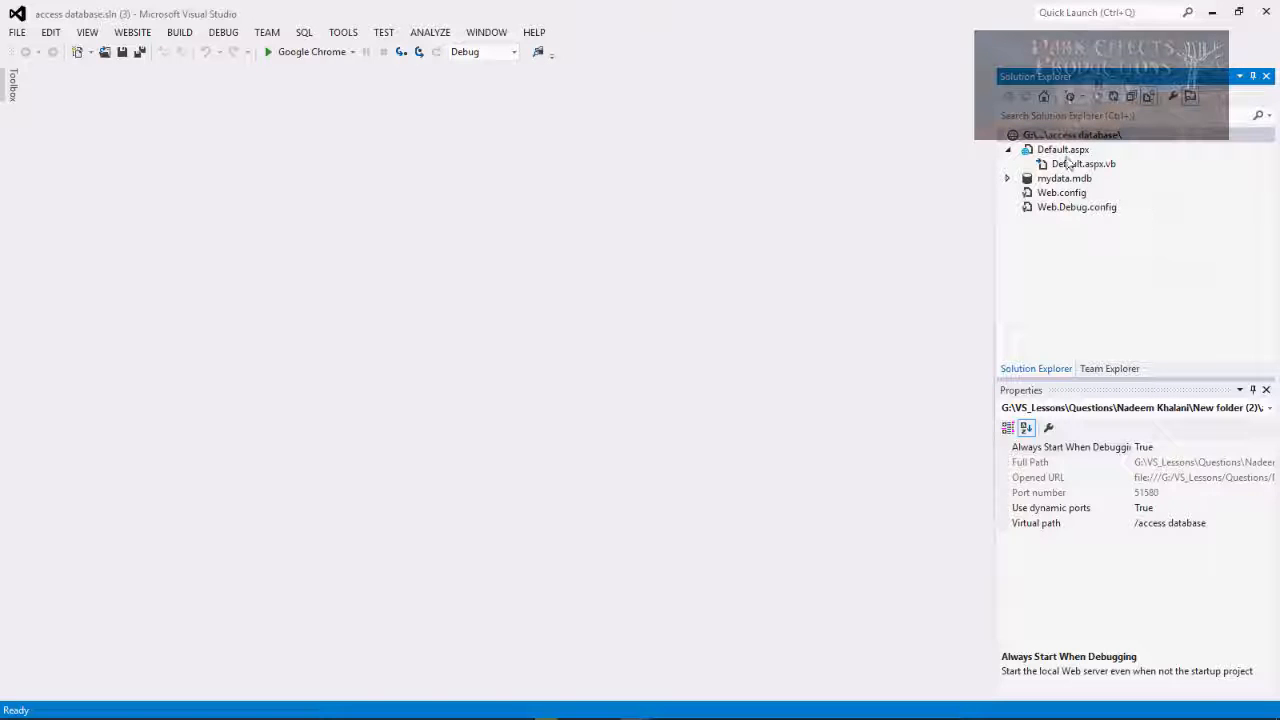
Open Default.aspx from Solution Explorer in the designer
click(1064, 148)
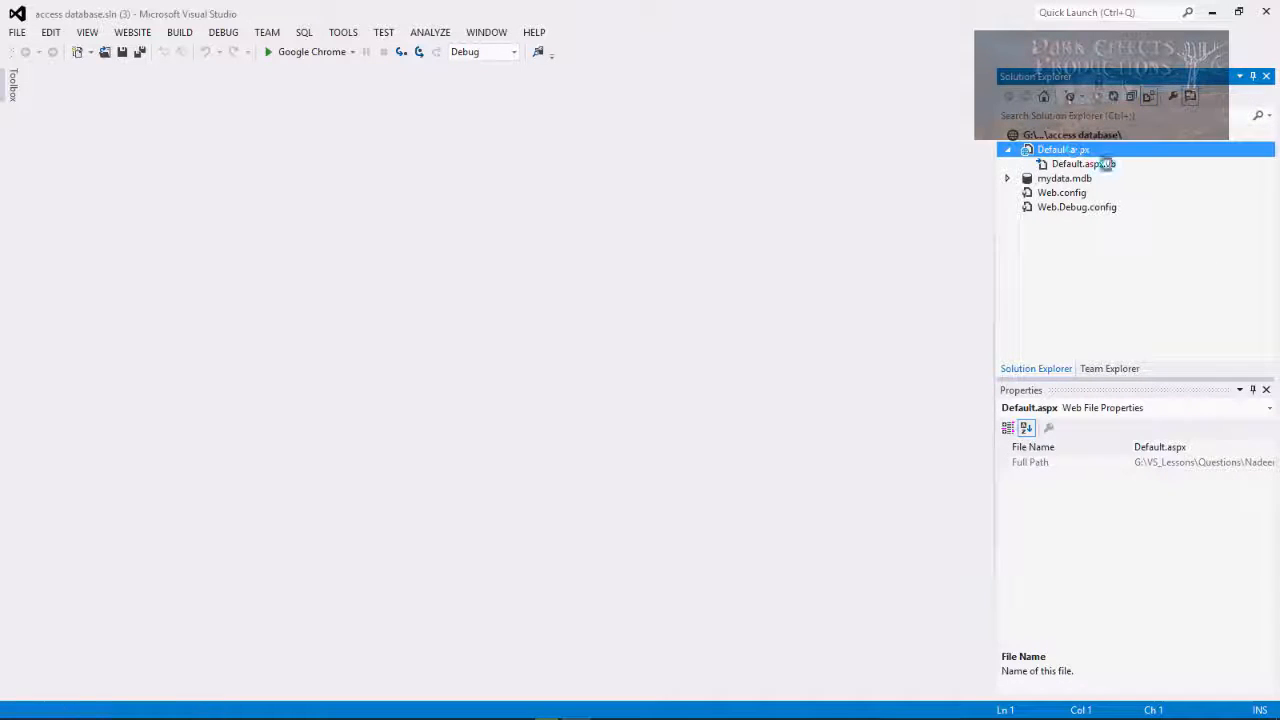
double_click(1084, 164)
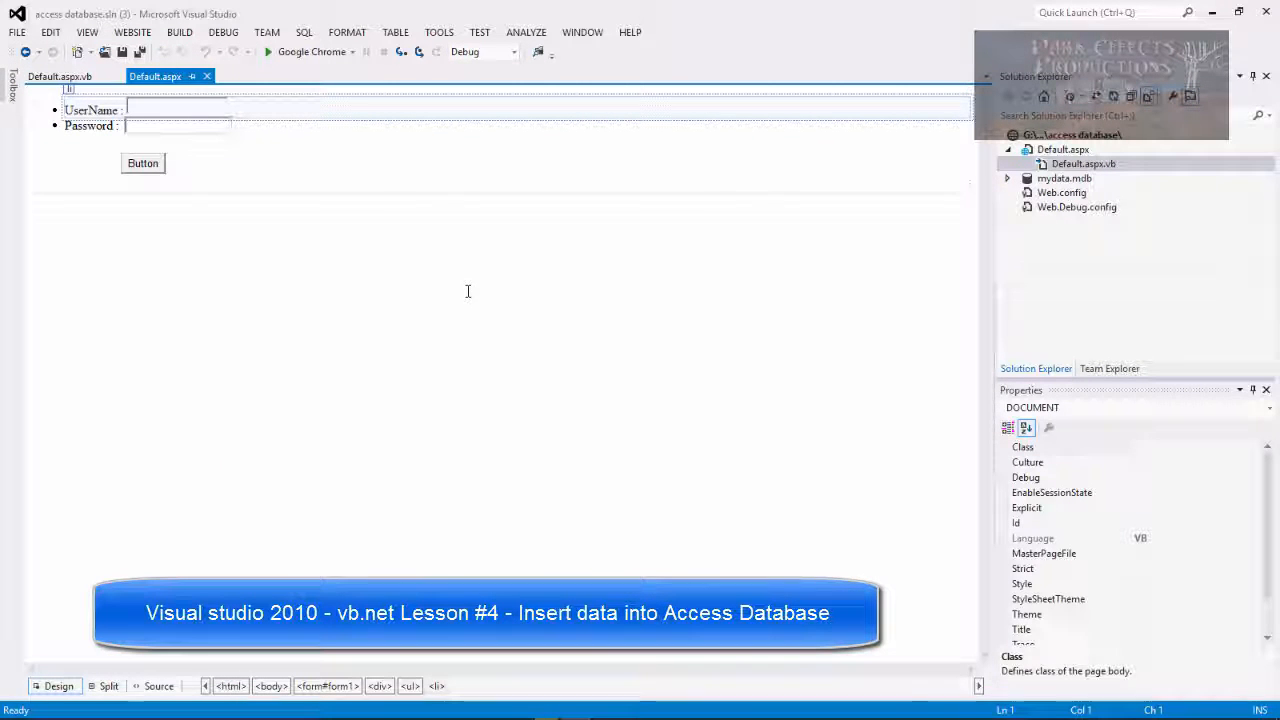
mouse_move(478, 288)
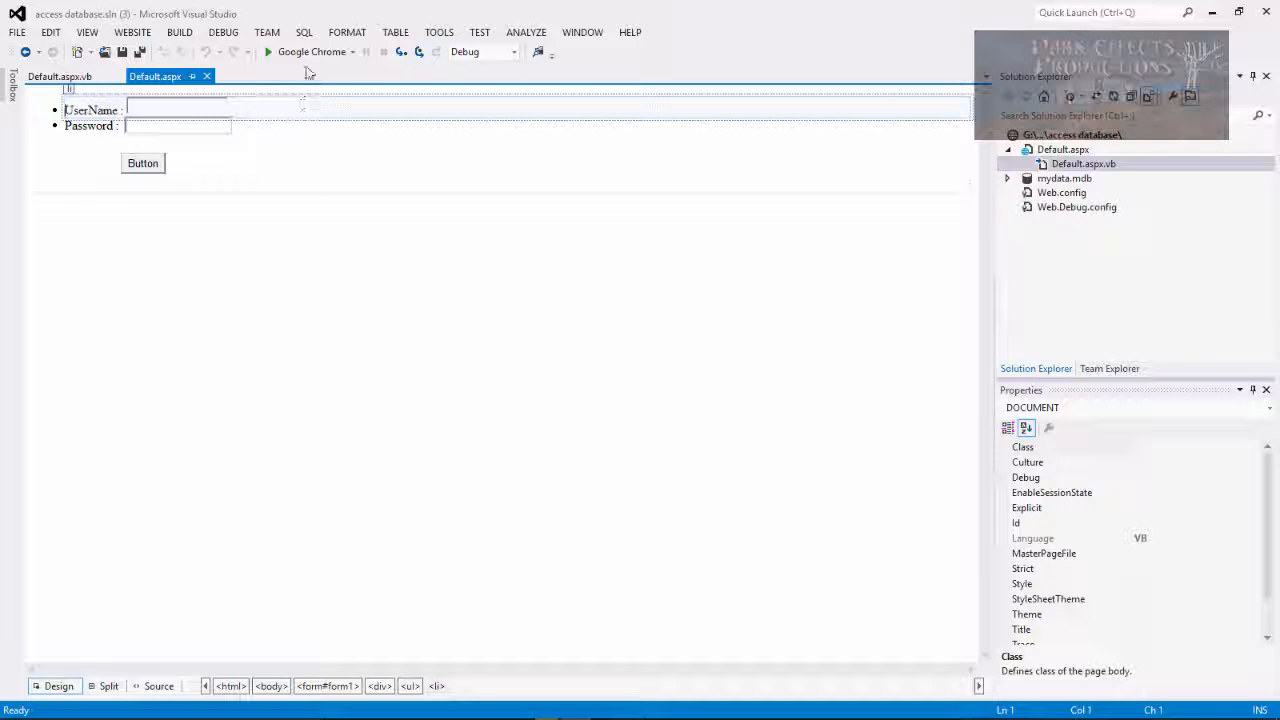
click(268, 52)
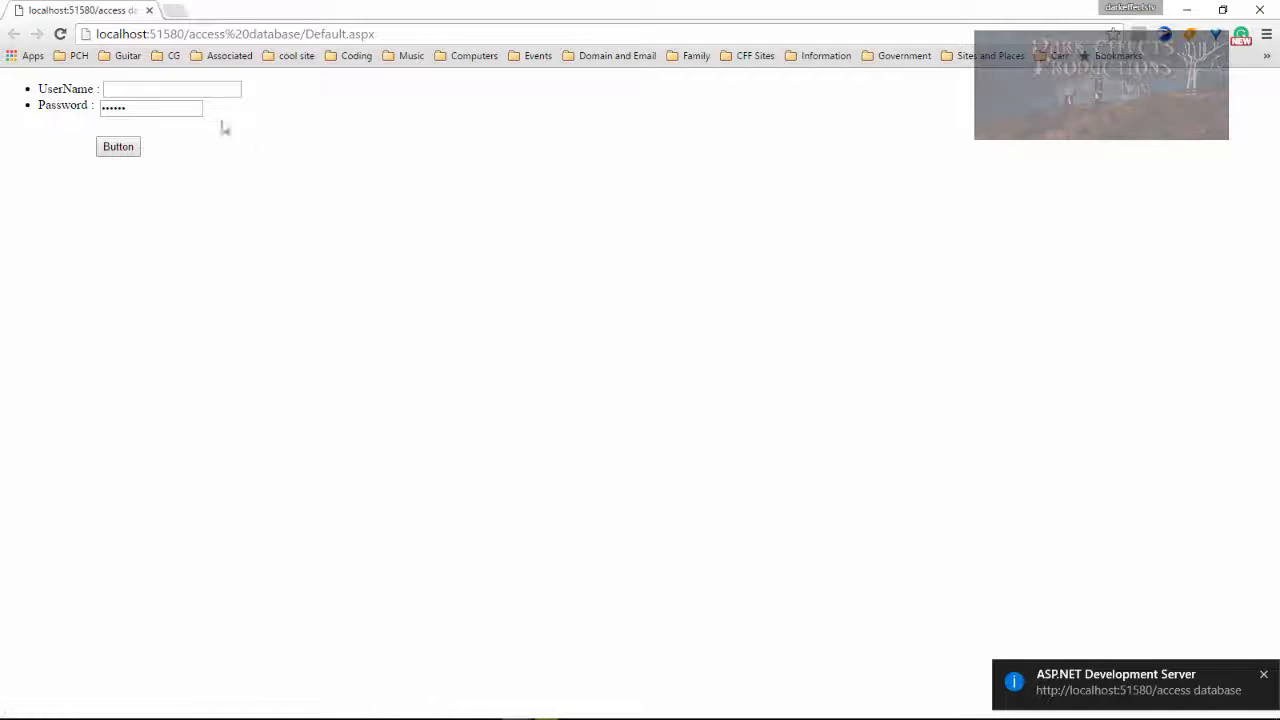
text(DGBGBAB)
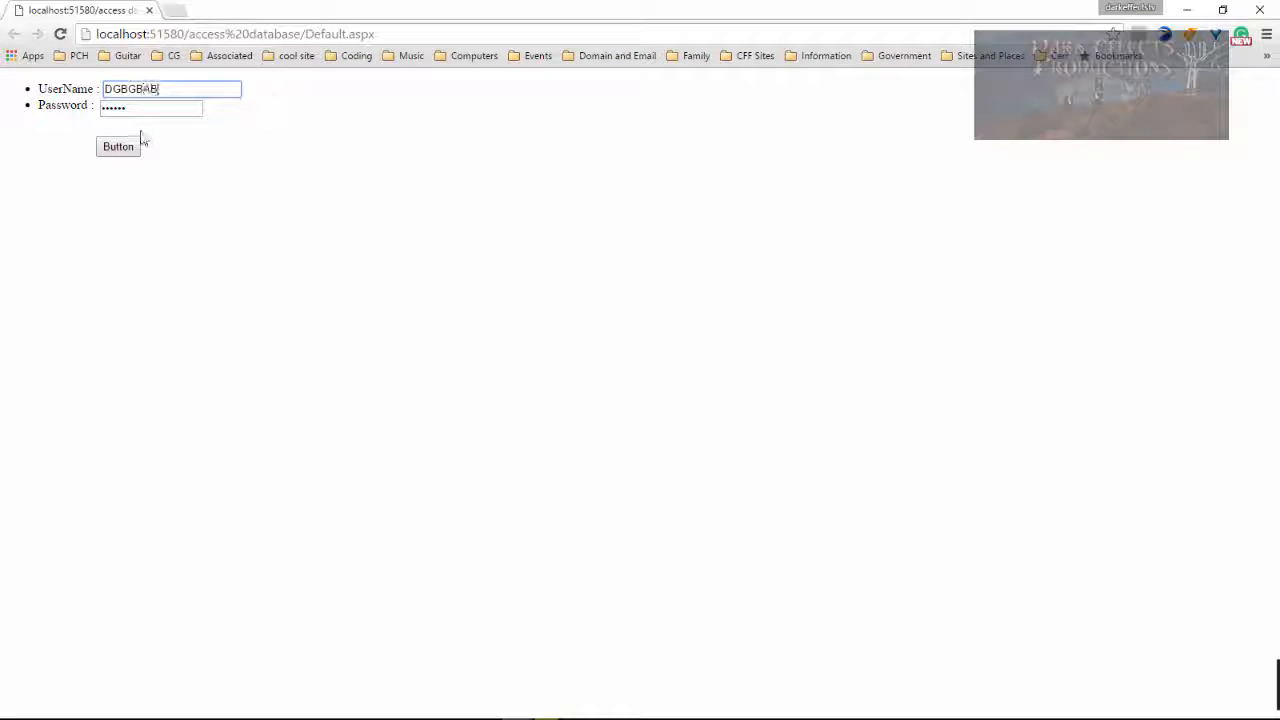
click(116, 146)
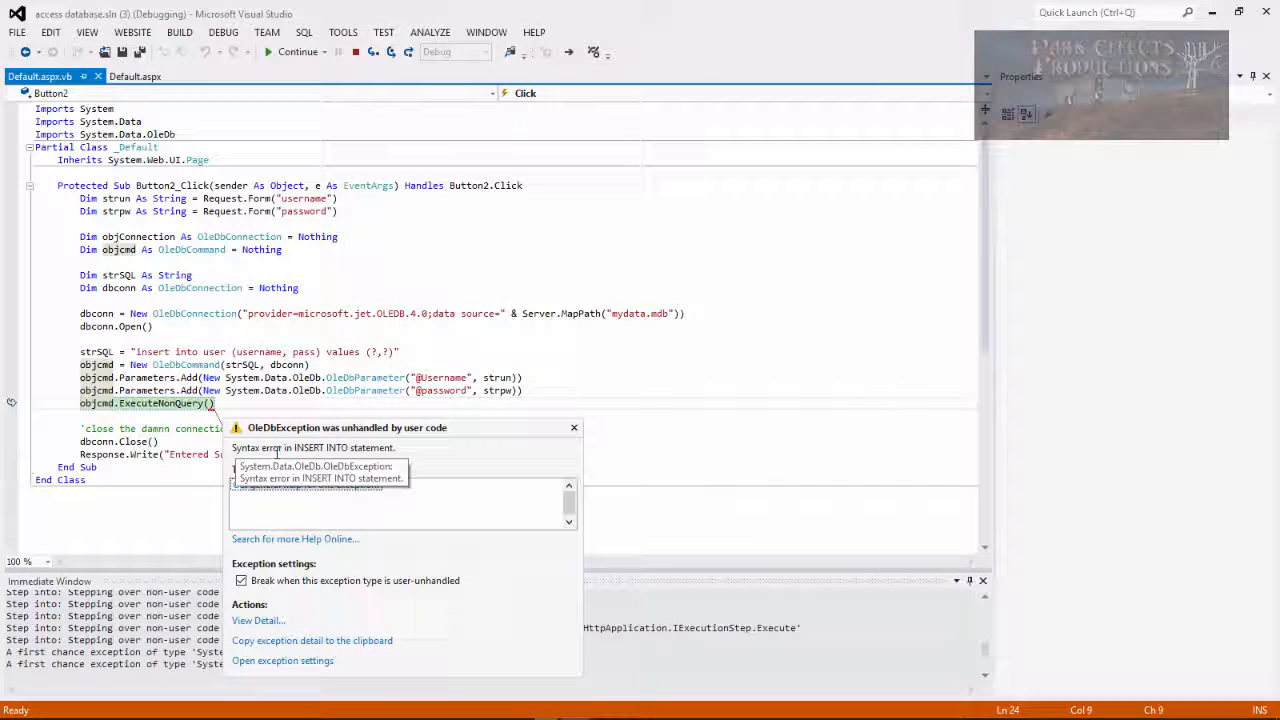
mouse_move(448, 450)
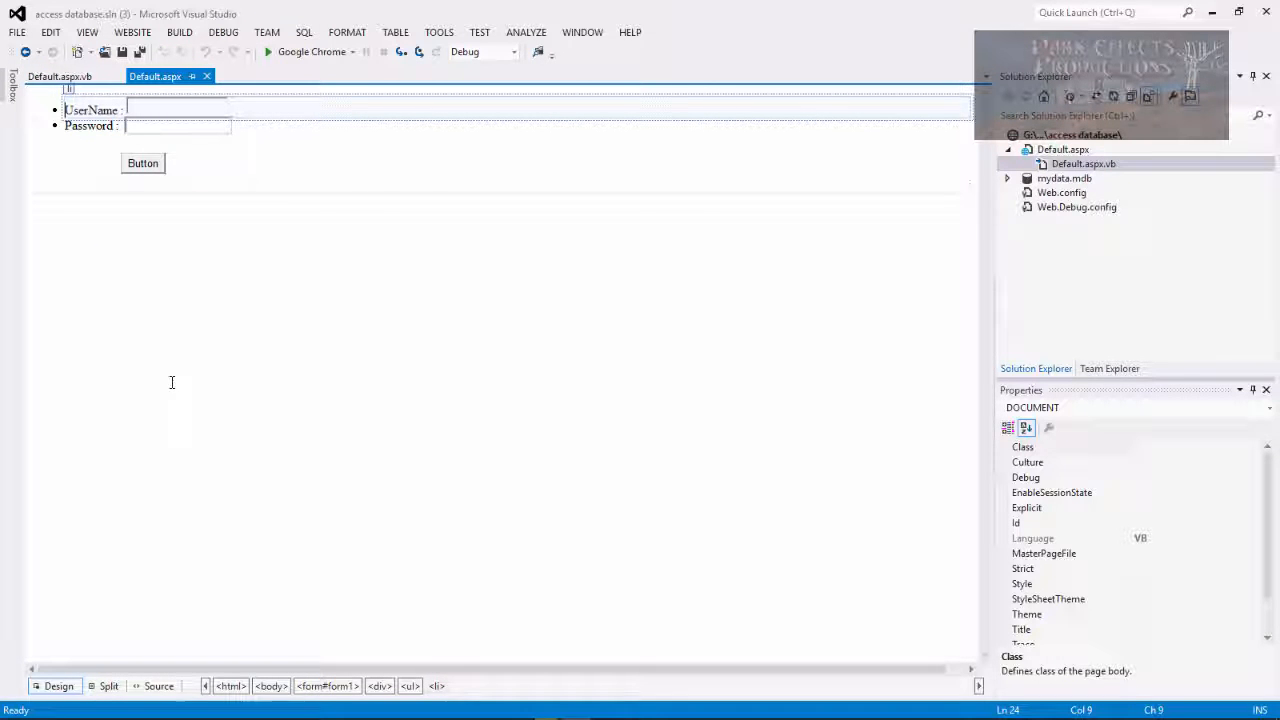
In Source view add name="password" to the password input, delete Button1, return to Design
click(158, 686)
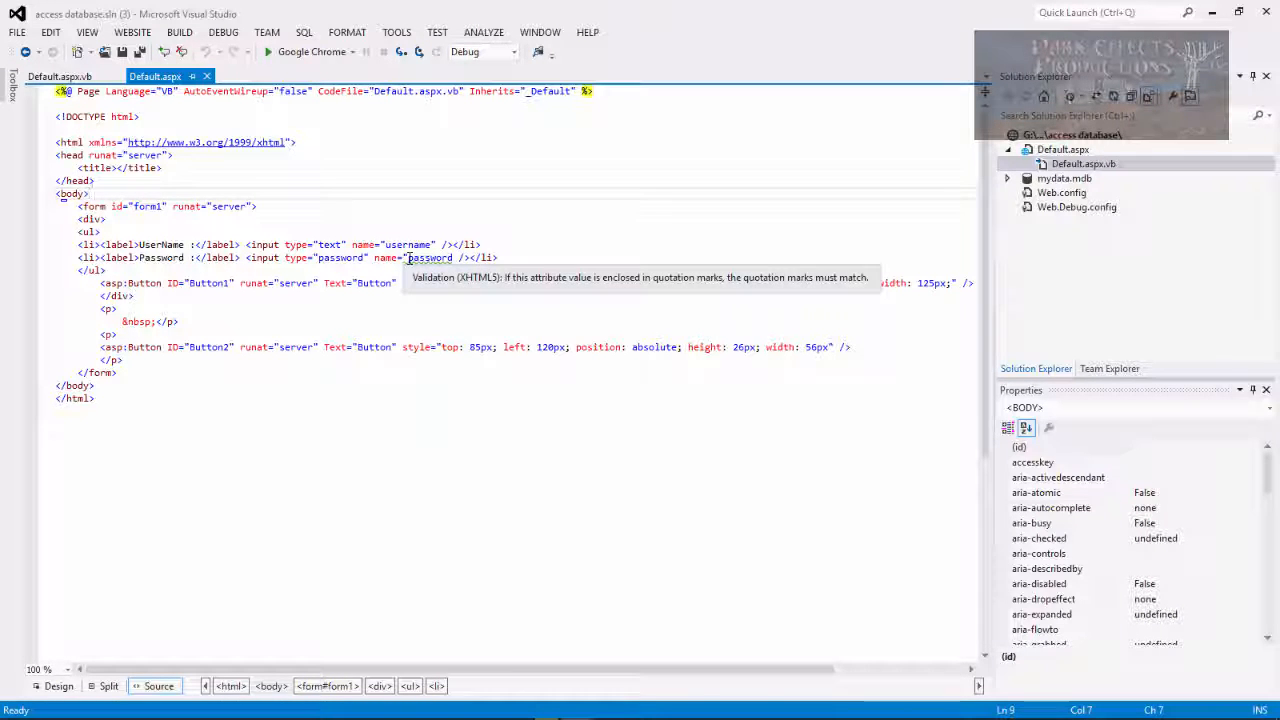
click(428, 256)
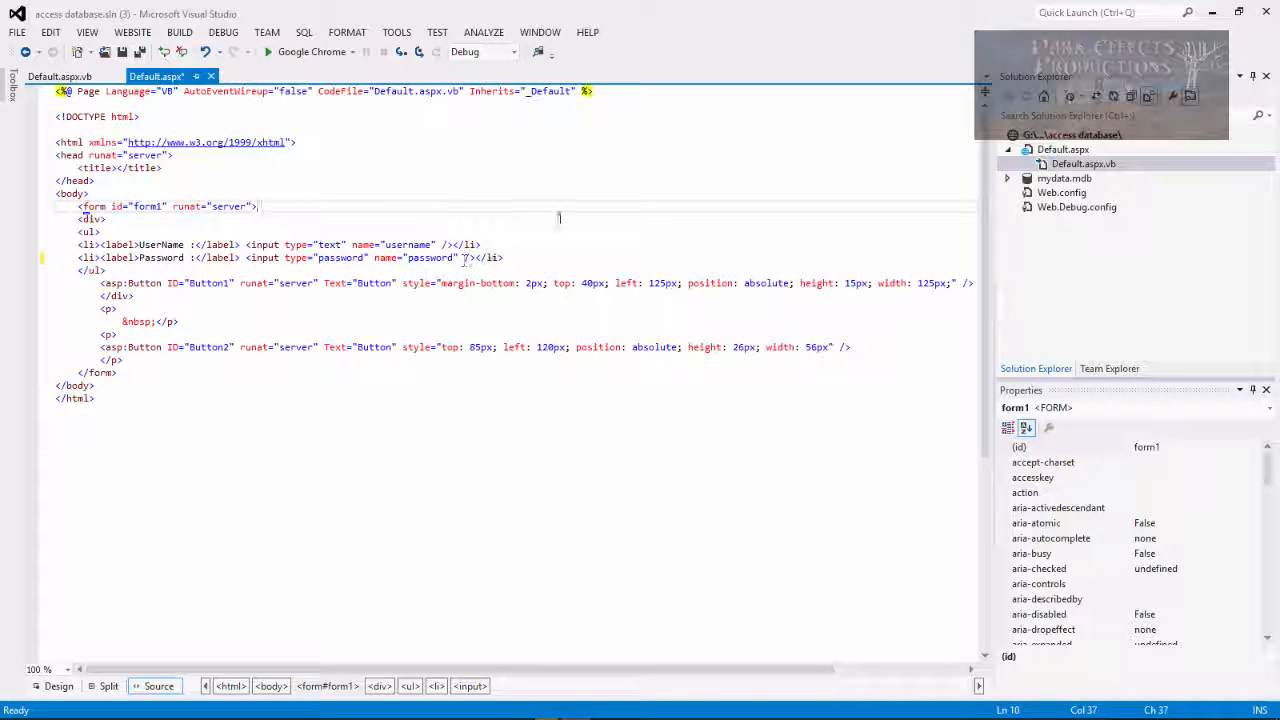
mouse_move(552, 178)
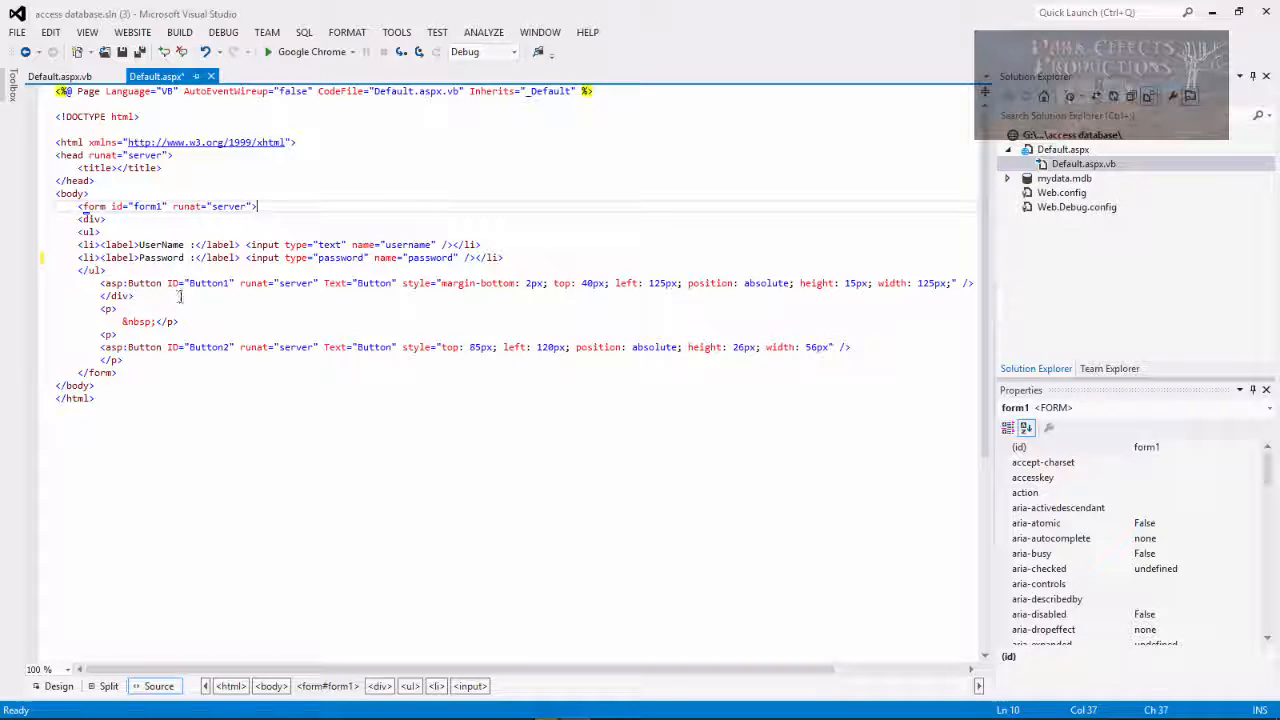
mouse_move(210, 284)
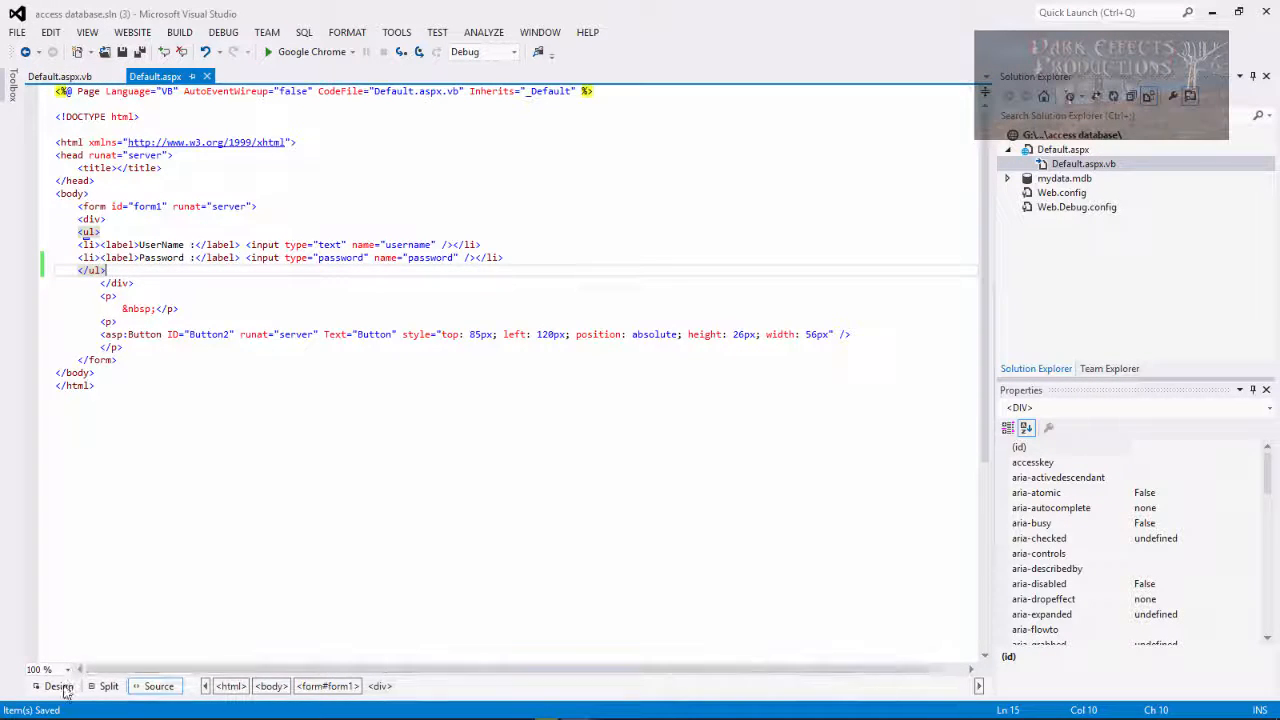
click(56, 688)
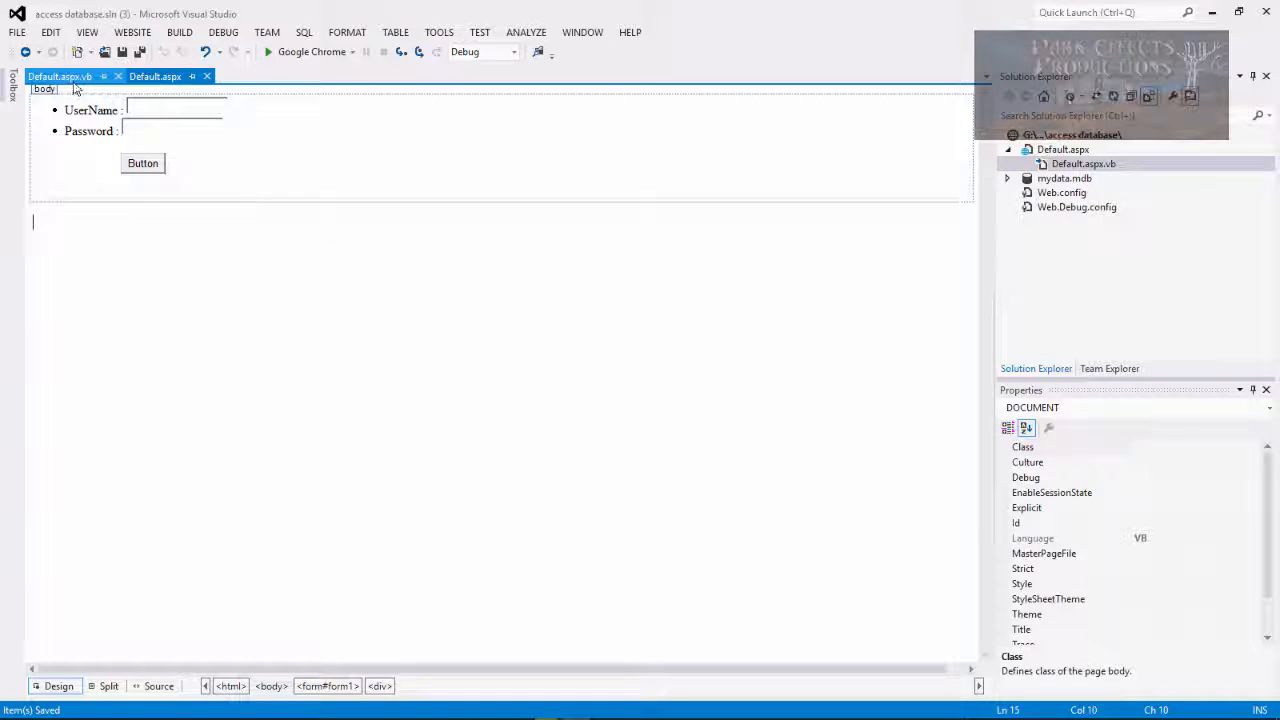
In Default.aspx.vb change the INSERT to use (username, [password]) values (?,?)
click(164, 76)
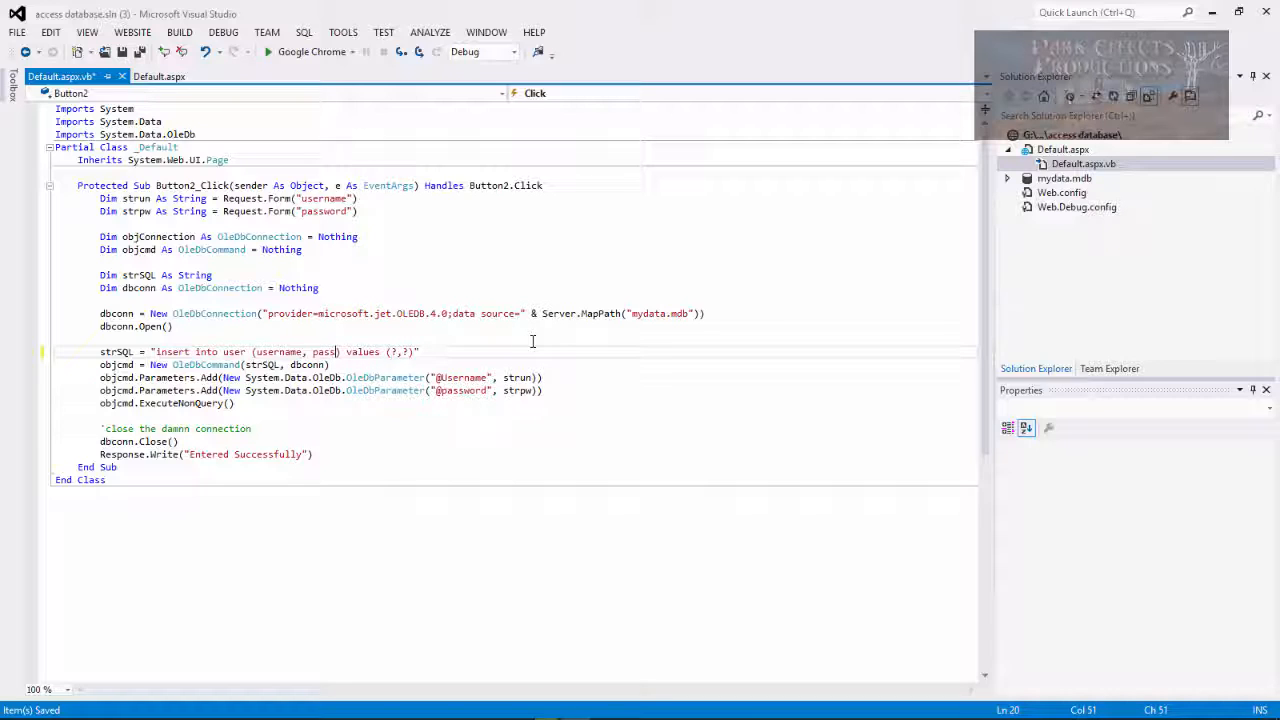
text(word])
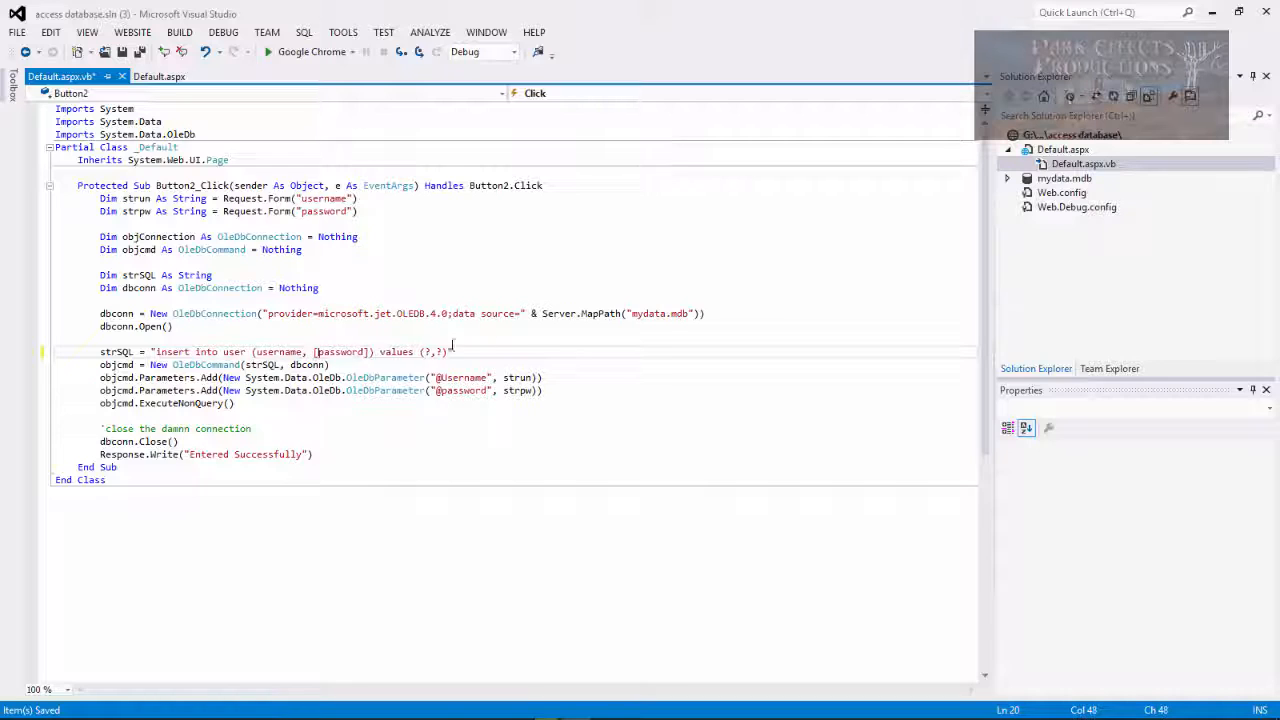
mouse_move(568, 340)
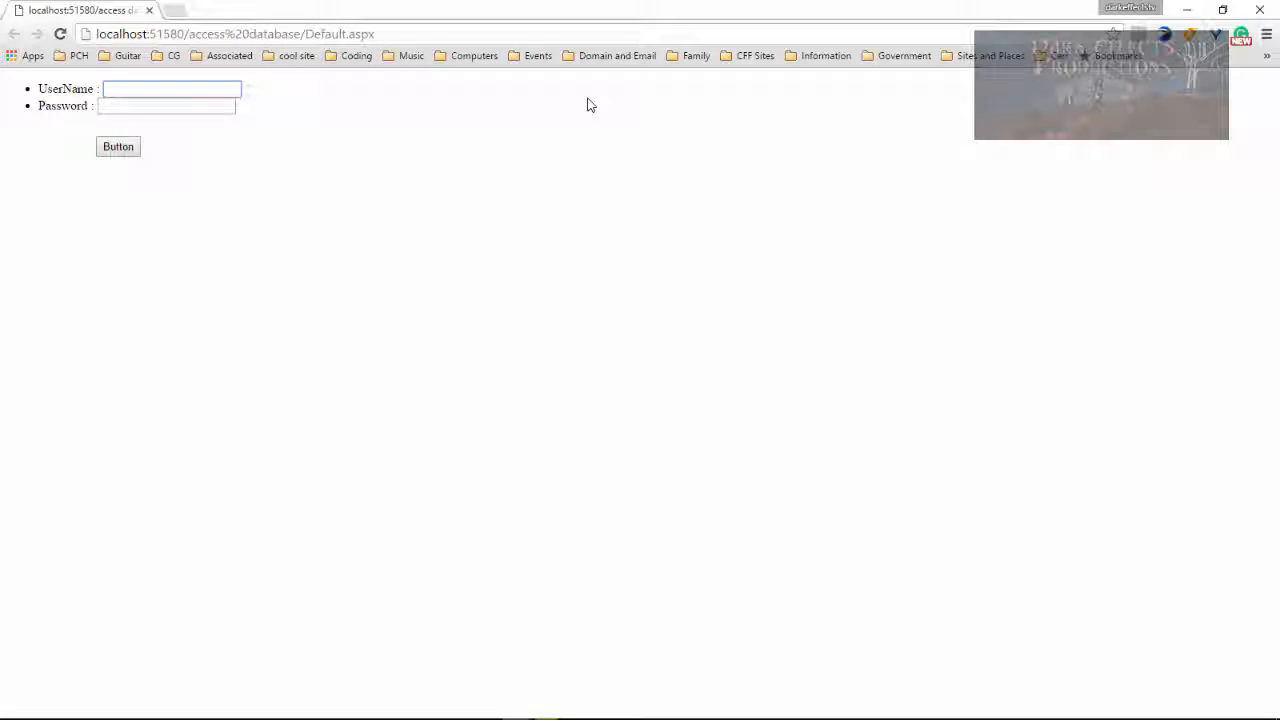
Enter username 'hellothere' with a password and submit to see 'Entered Successfully'
text(hellothere)
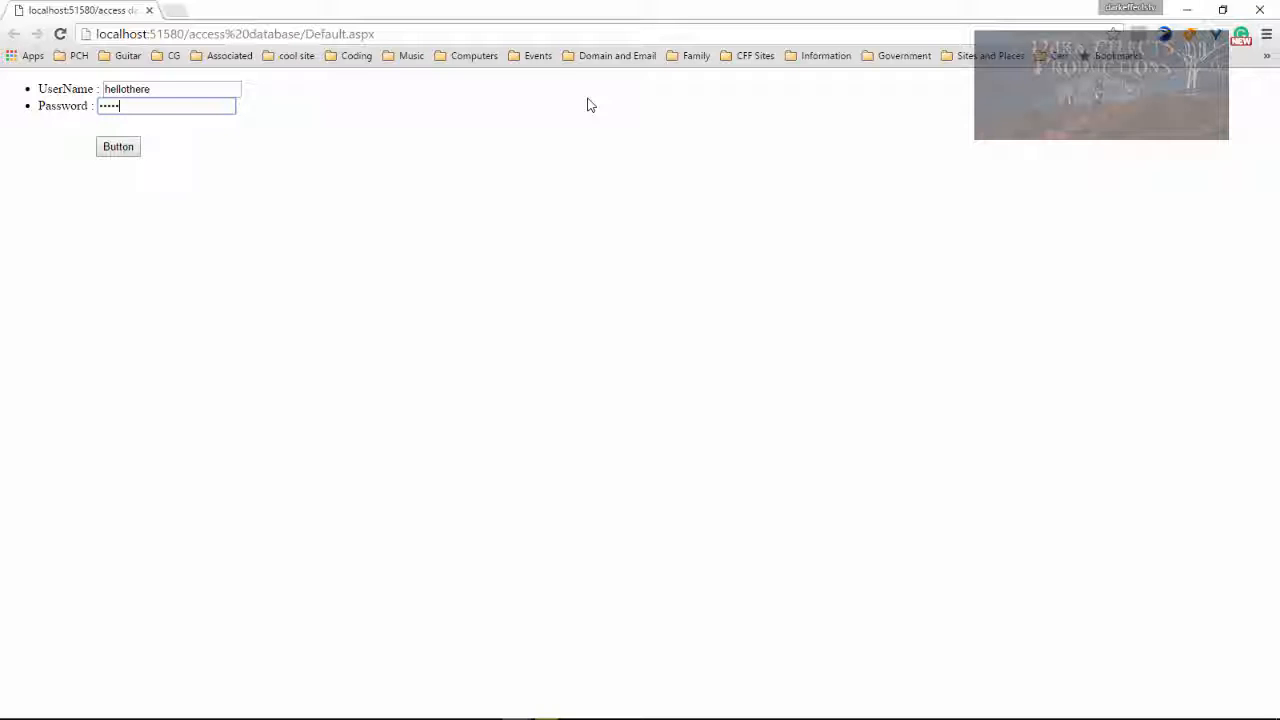
click(118, 146)
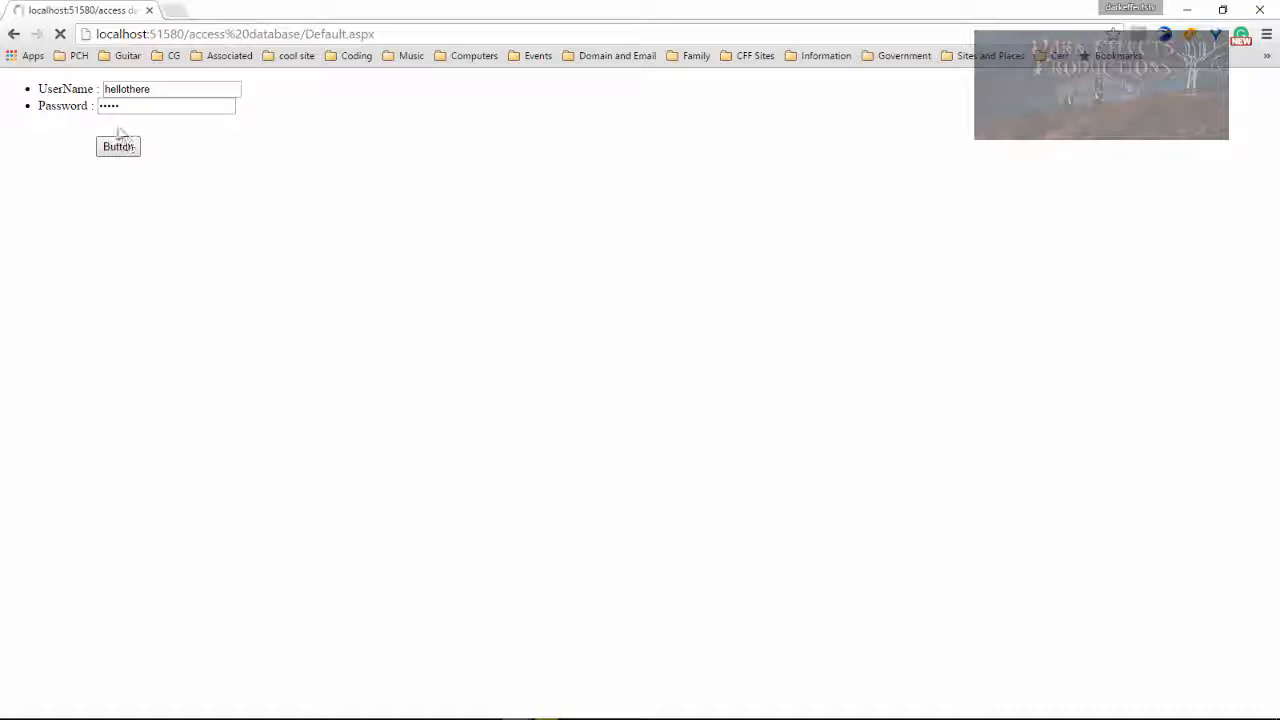
click(118, 146)
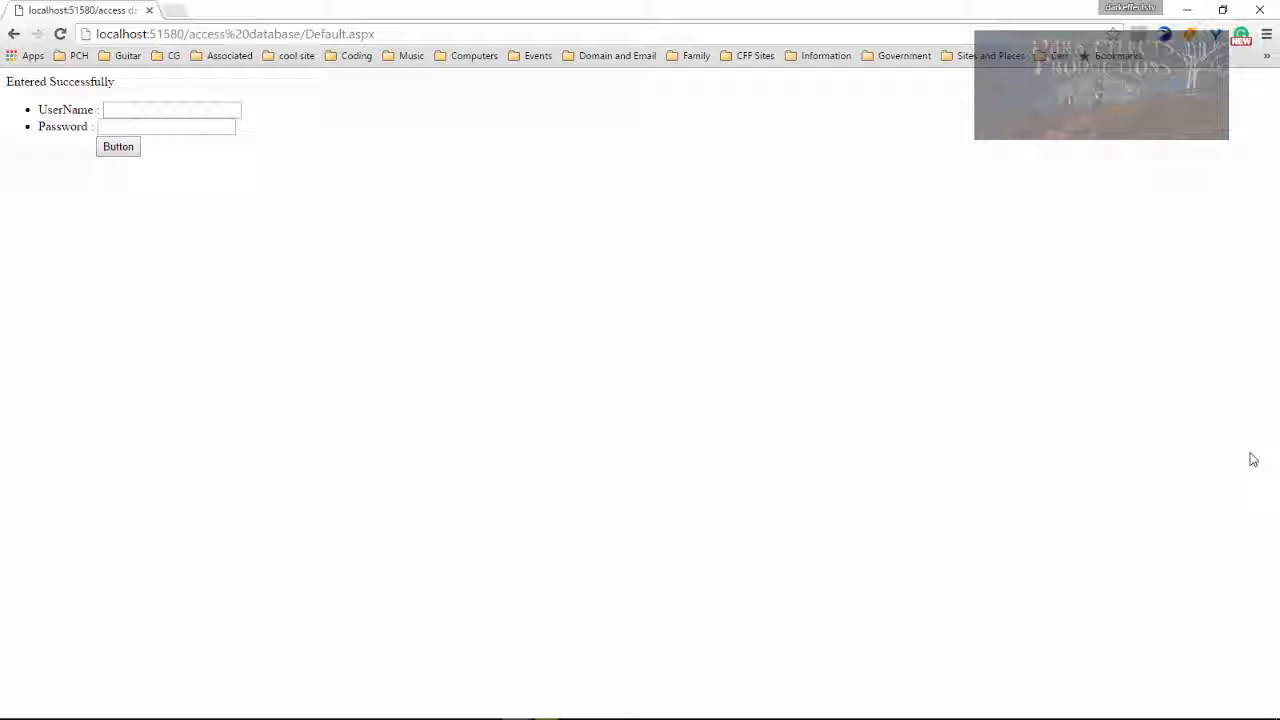